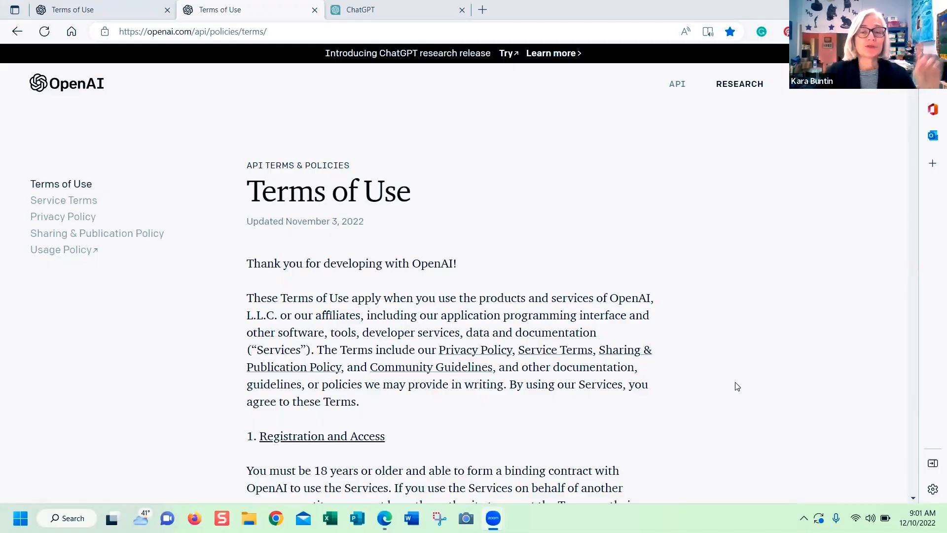
Bring up the ChatGPT page and focus its empty message box for a first prompt.
scroll(down, 3)
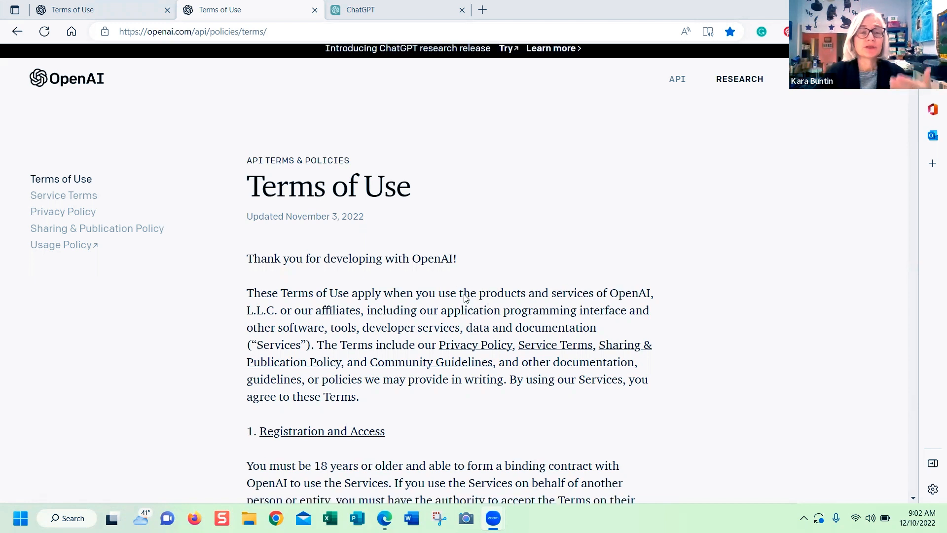
scroll(down, 3)
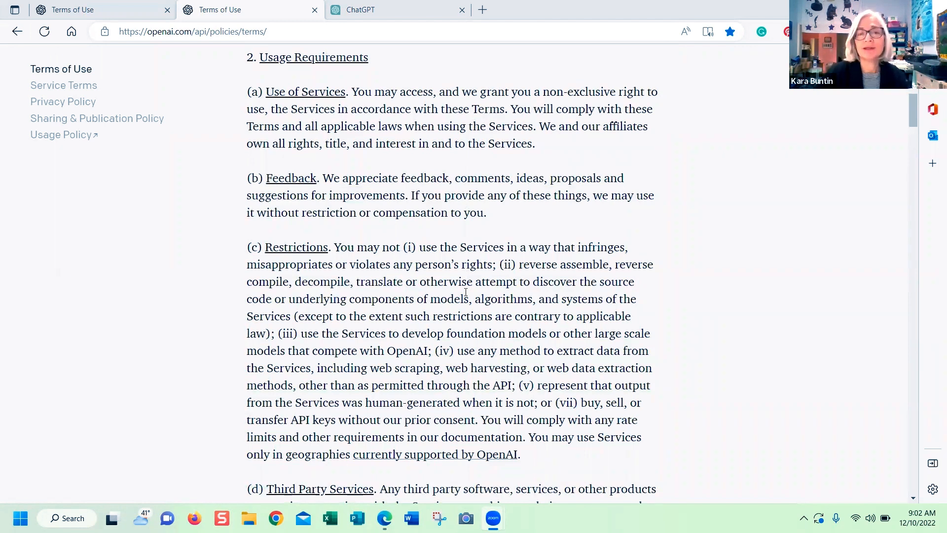
scroll(down, 3)
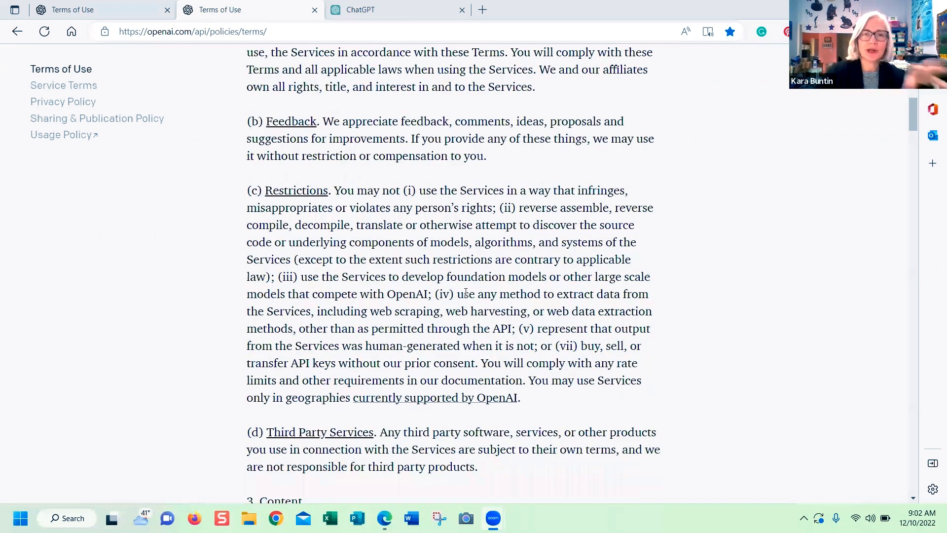
scroll(down, 3)
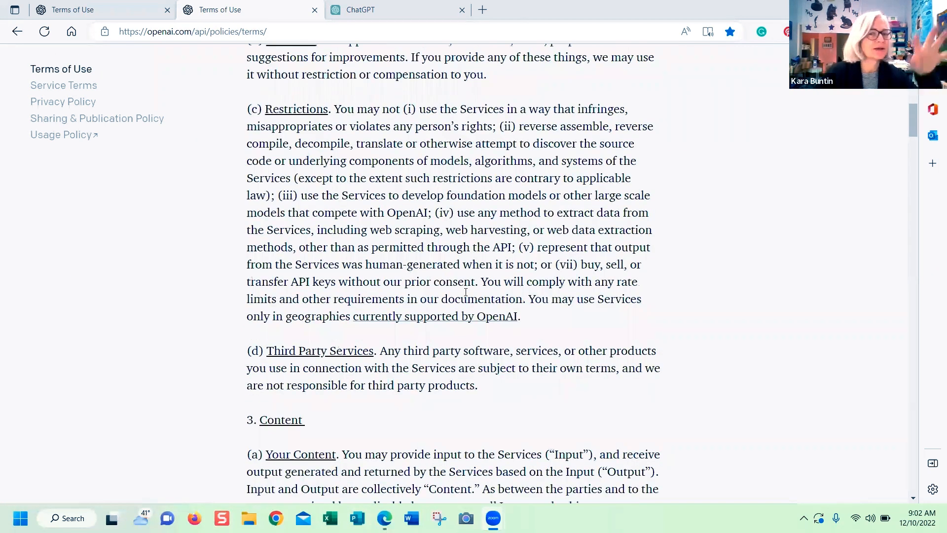
scroll(down, 3)
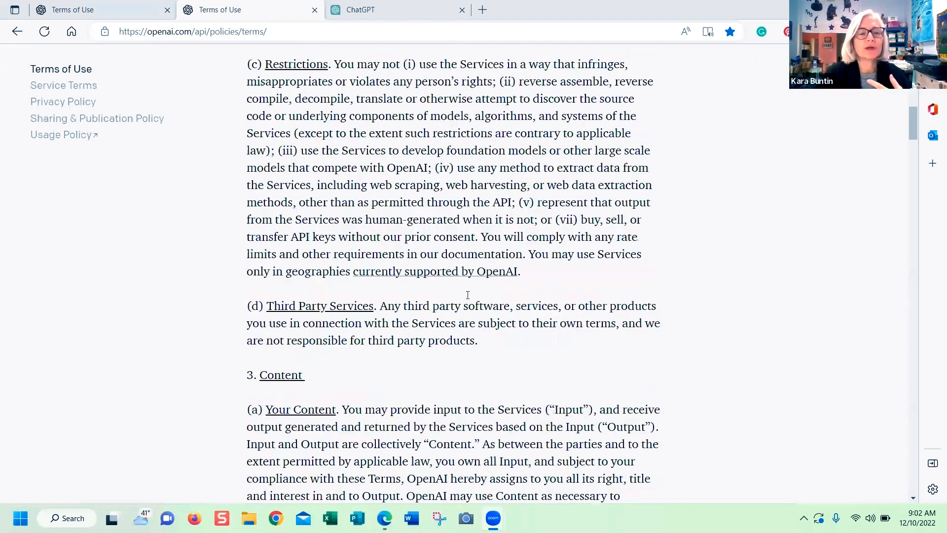
scroll(down, 3)
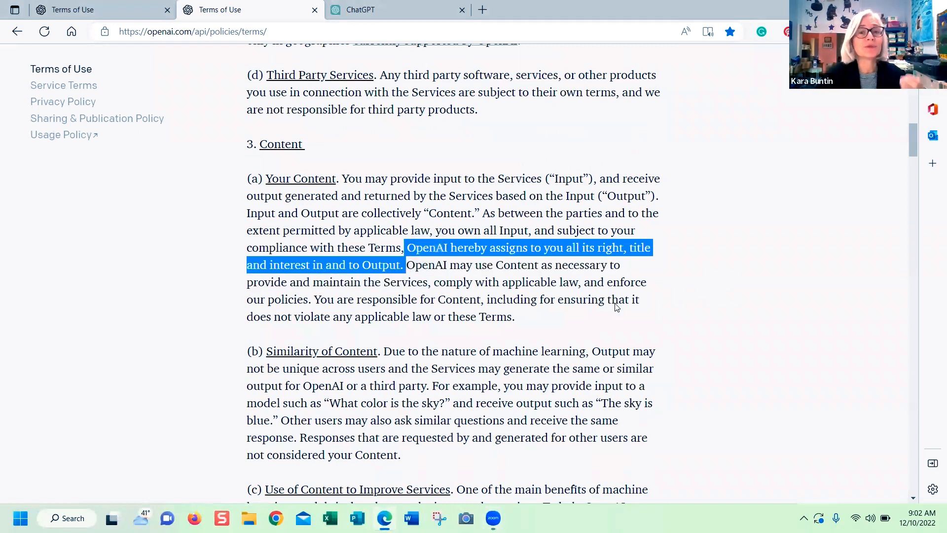
mouse_move(365, 285)
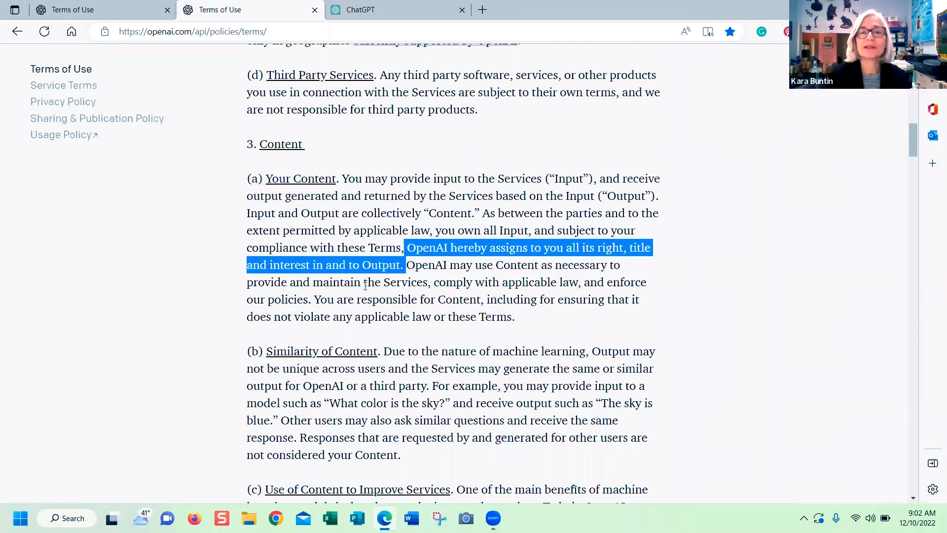
mouse_move(233, 219)
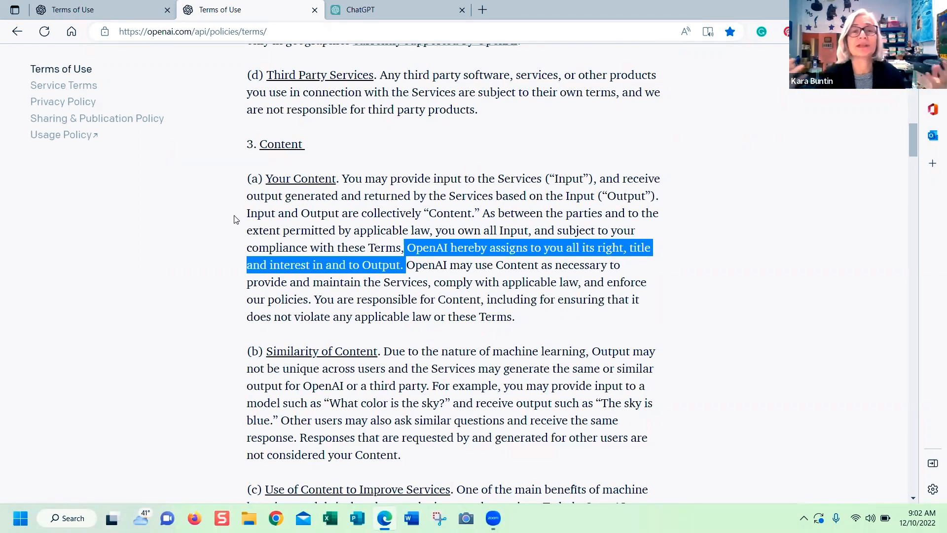
scroll(down, 3)
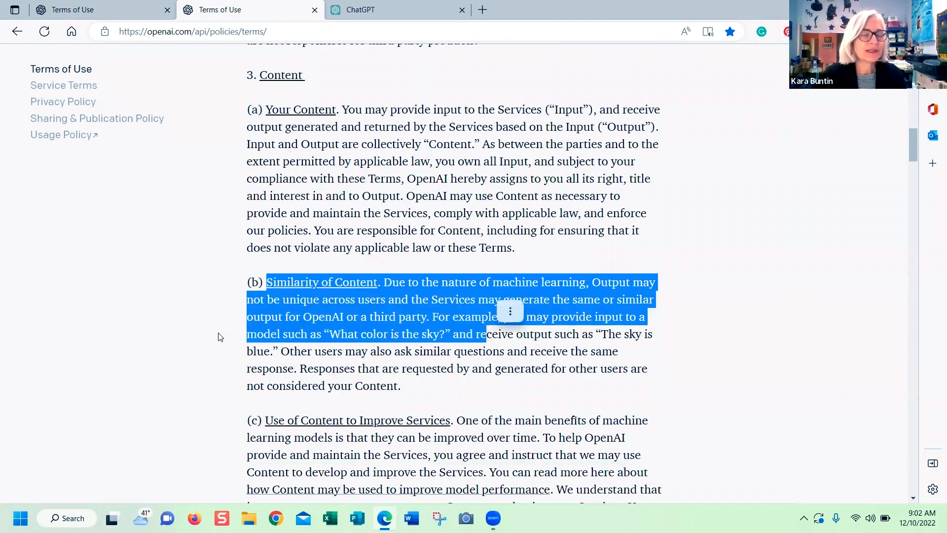
click(176, 335)
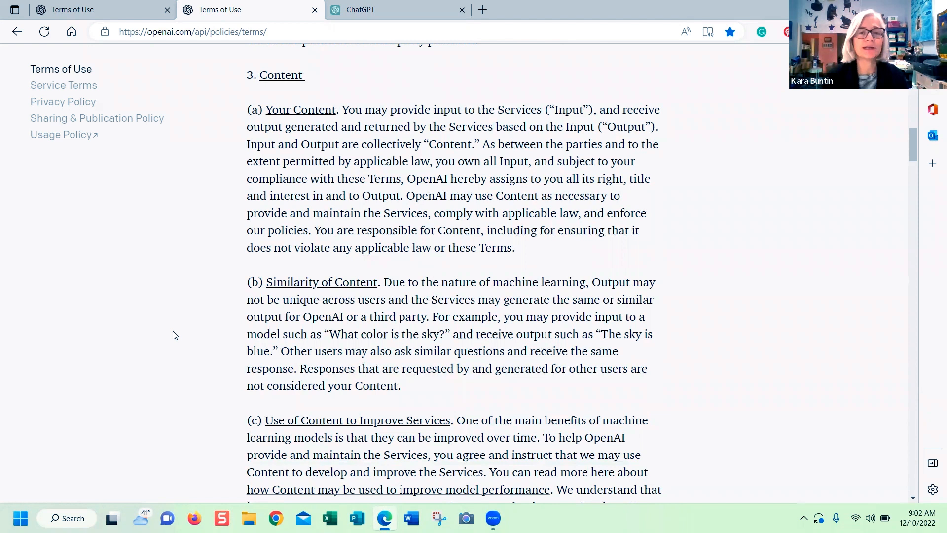
mouse_move(151, 261)
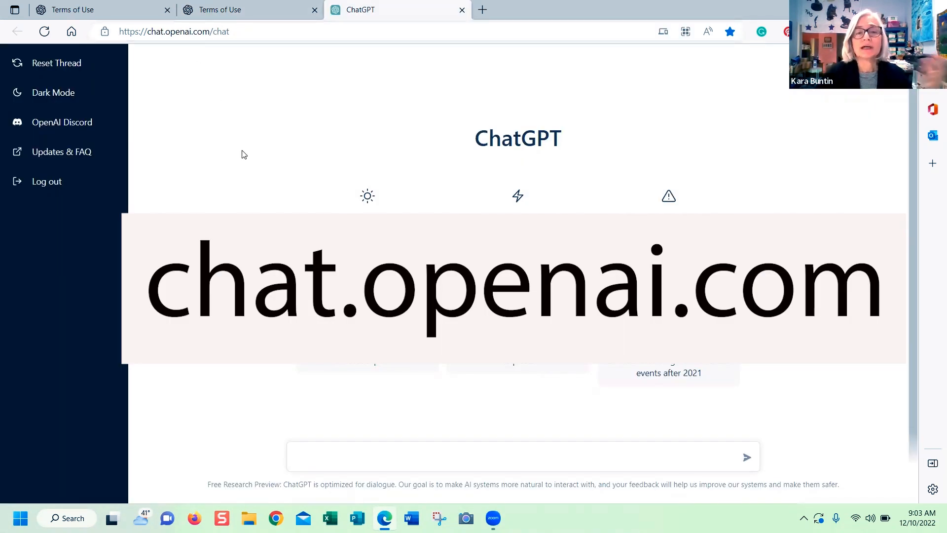
mouse_move(235, 204)
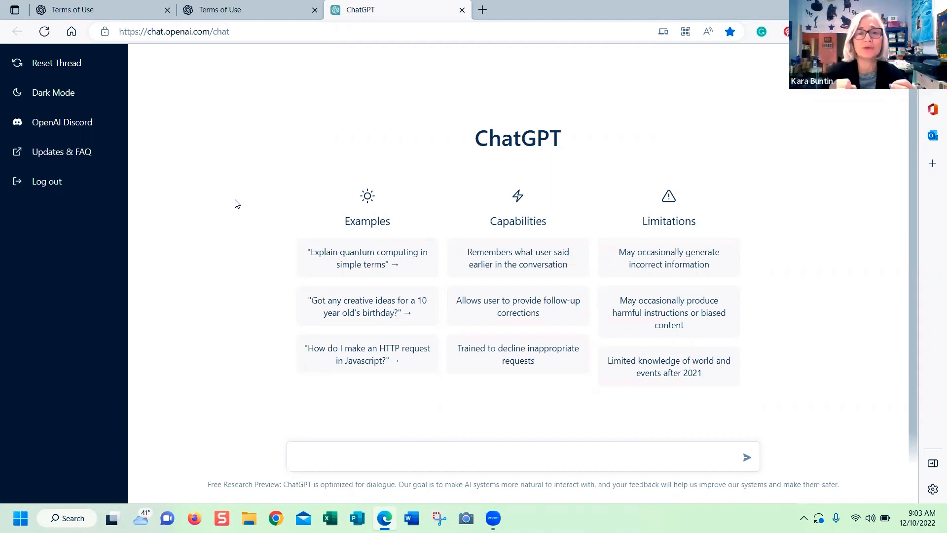
click(325, 460)
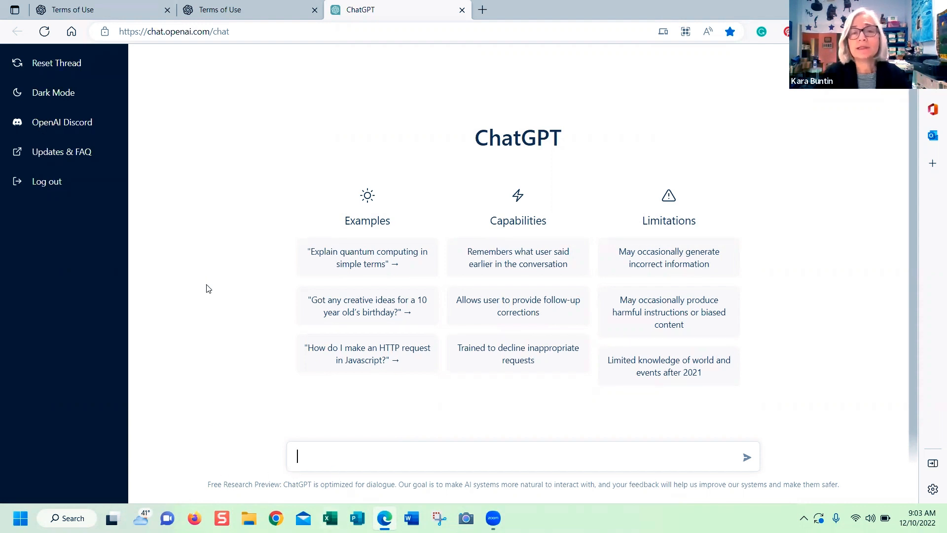
mouse_move(170, 126)
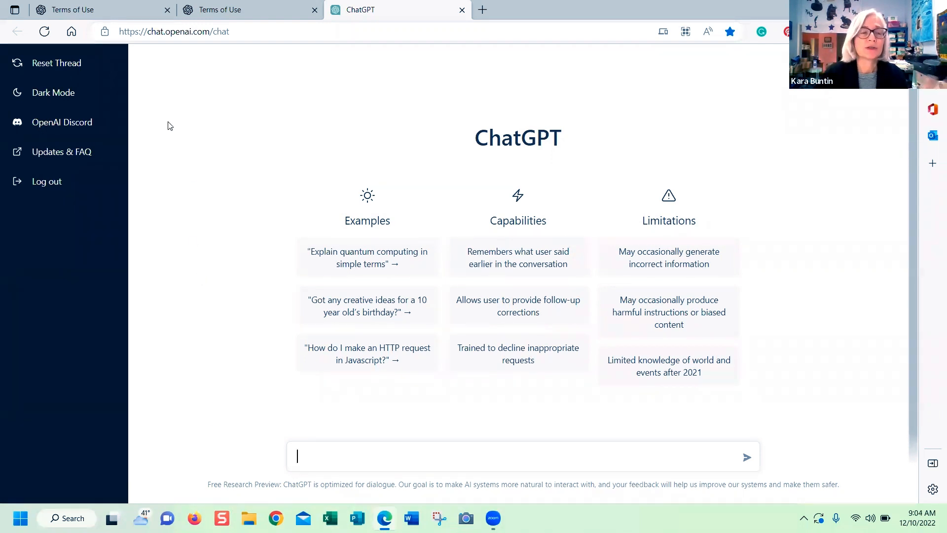
mouse_move(56, 63)
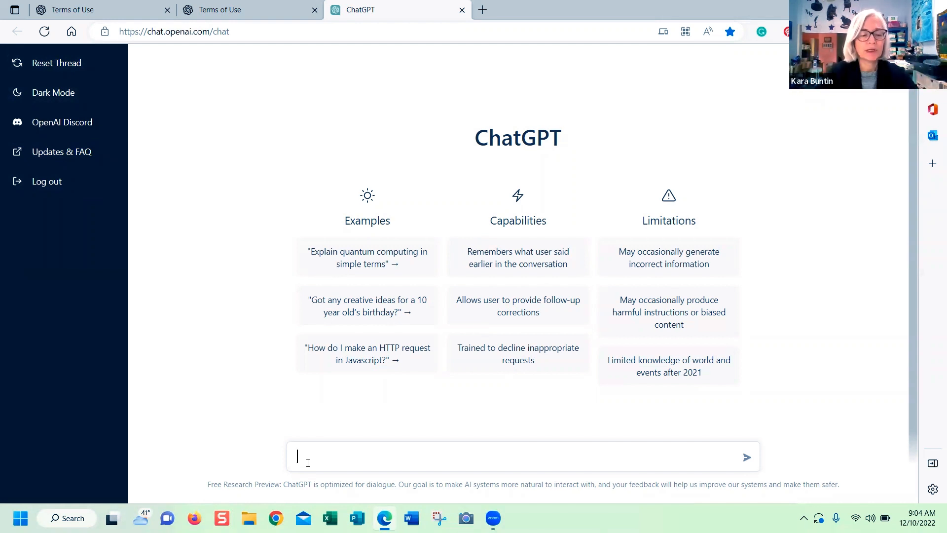
Ask for a beaded stone bracelet description with brass fittings, essential oil diffuser, lava stones, amethyst, unisex.
text(write a description)
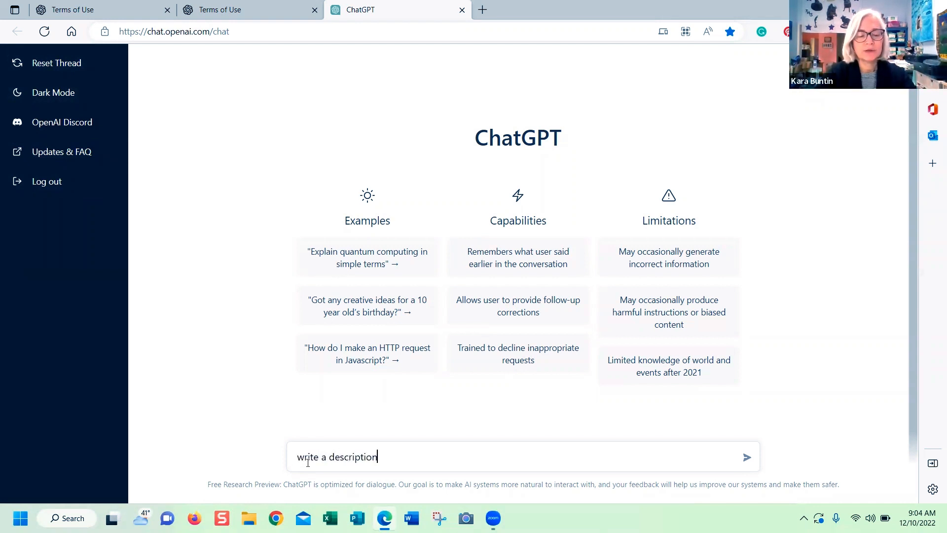
text(for a beaded bracelet)
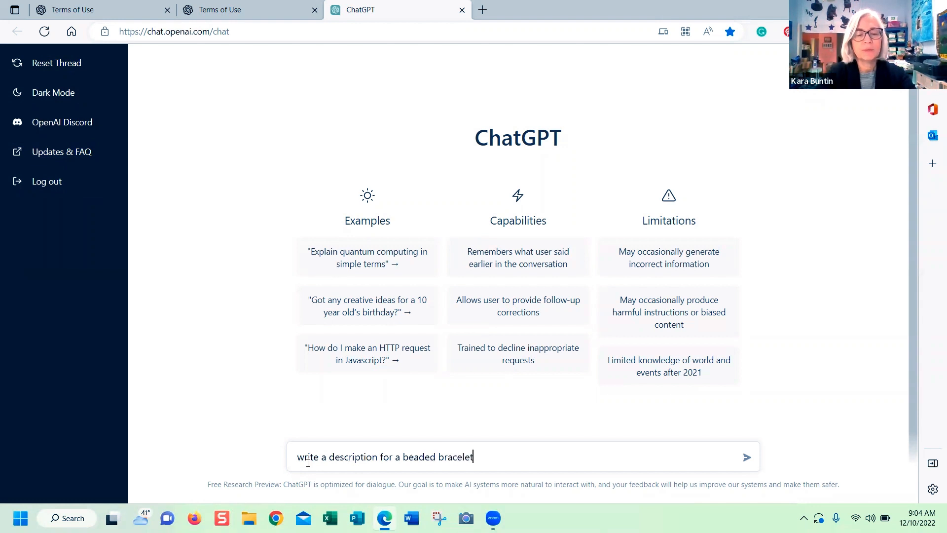
text(made form)
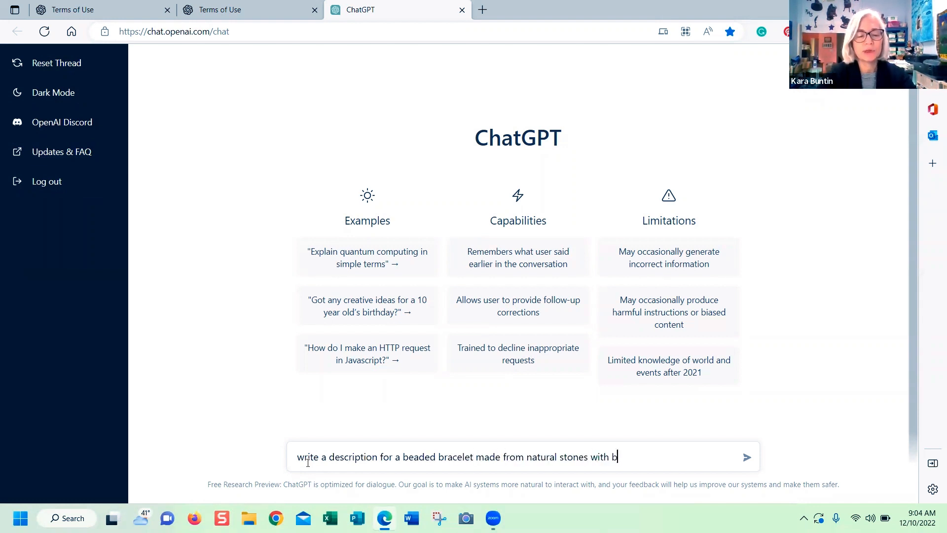
text(rass fittings)
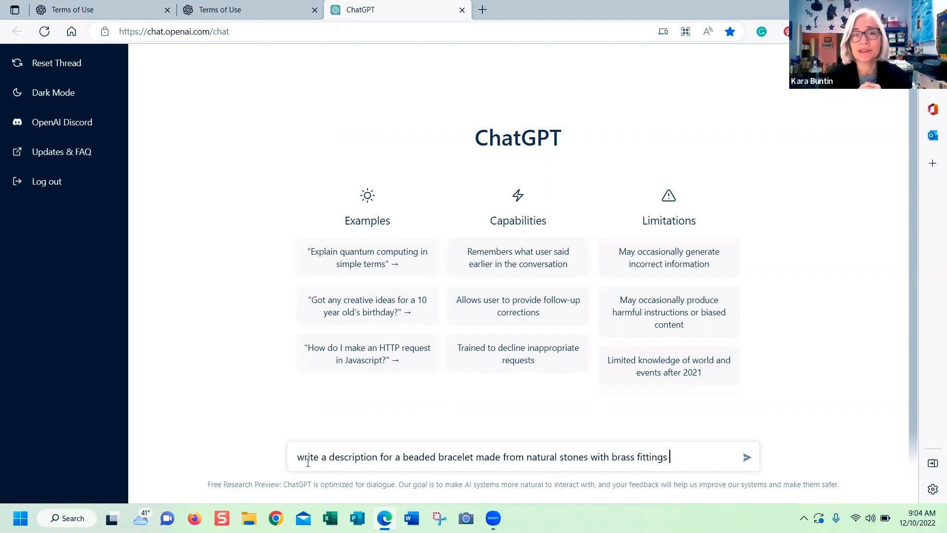
text(essential oil diffuser bracelet lava stones gemstones amethyst unisex)
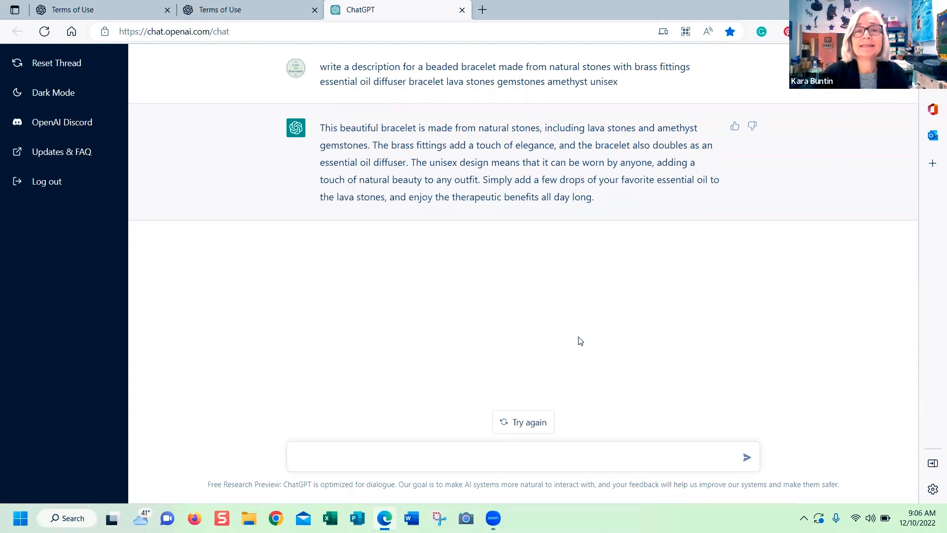
mouse_move(516, 292)
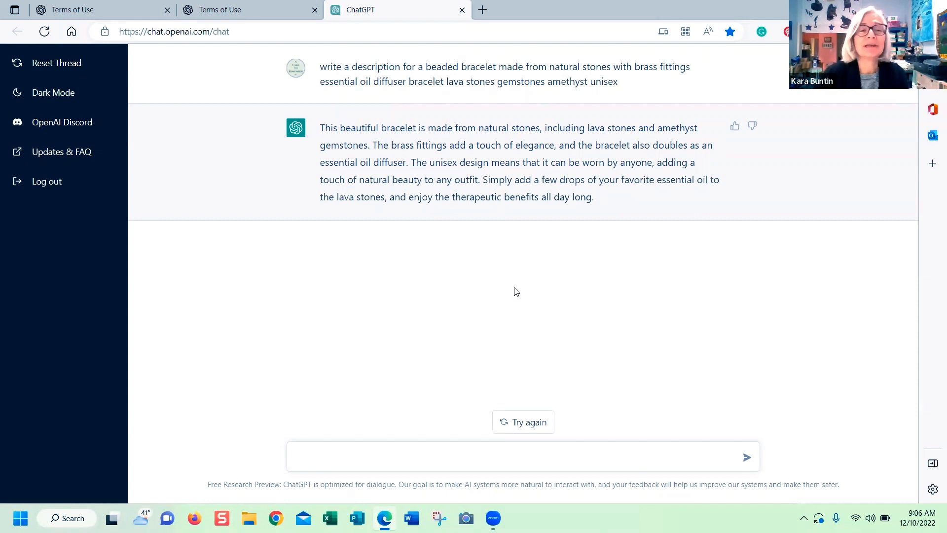
mouse_move(571, 138)
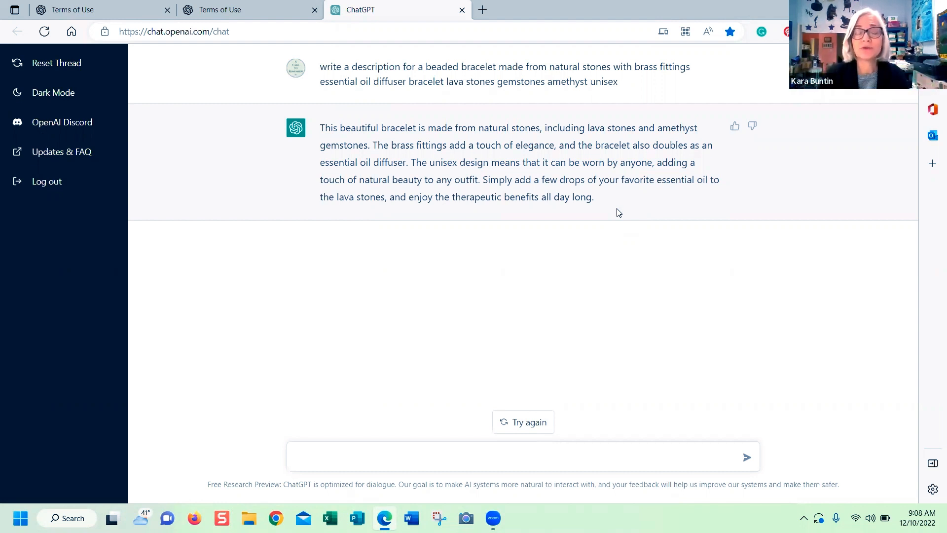
mouse_move(451, 294)
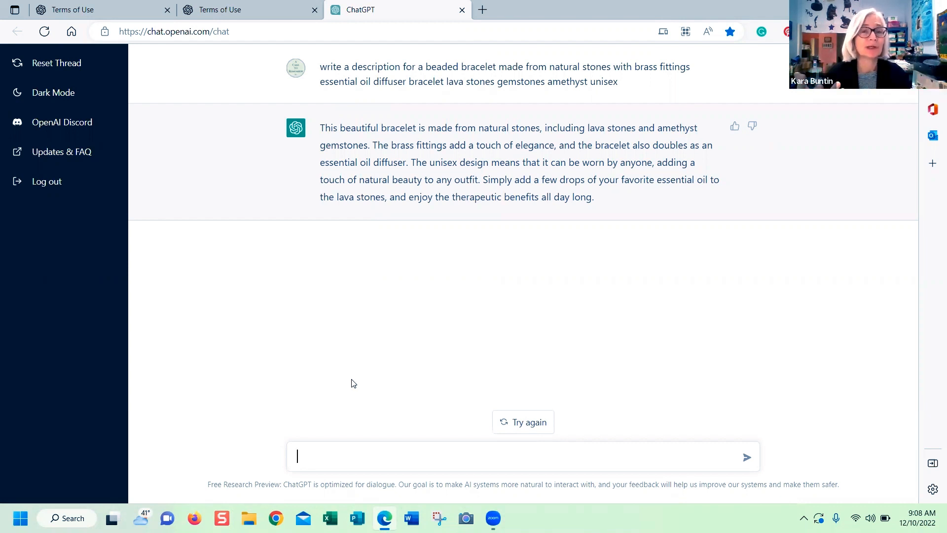
Send a prompt for a description of gothic, dark, quirky, witchy wall art home decor.
text(write a description for gothic home decor dark art goth quirky witchy wall art home furnishings home decorating)
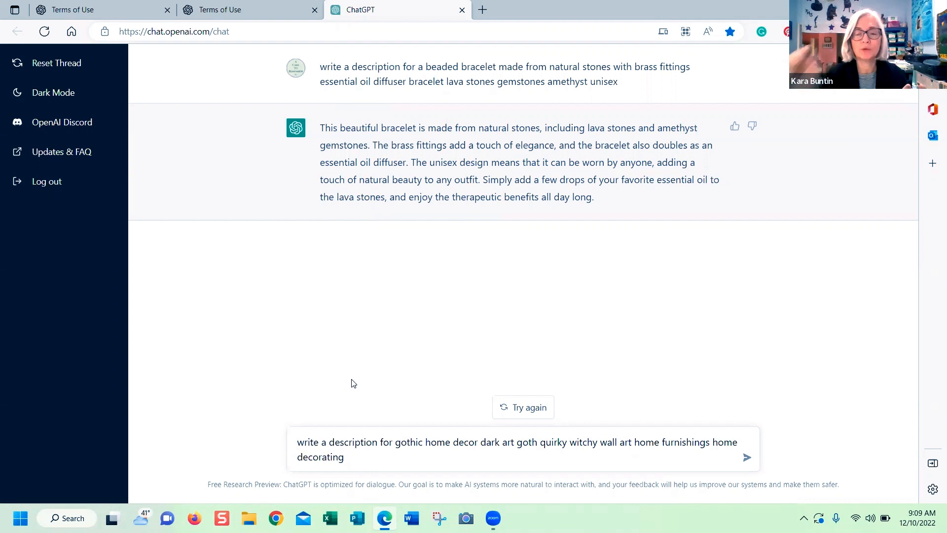
click(345, 457)
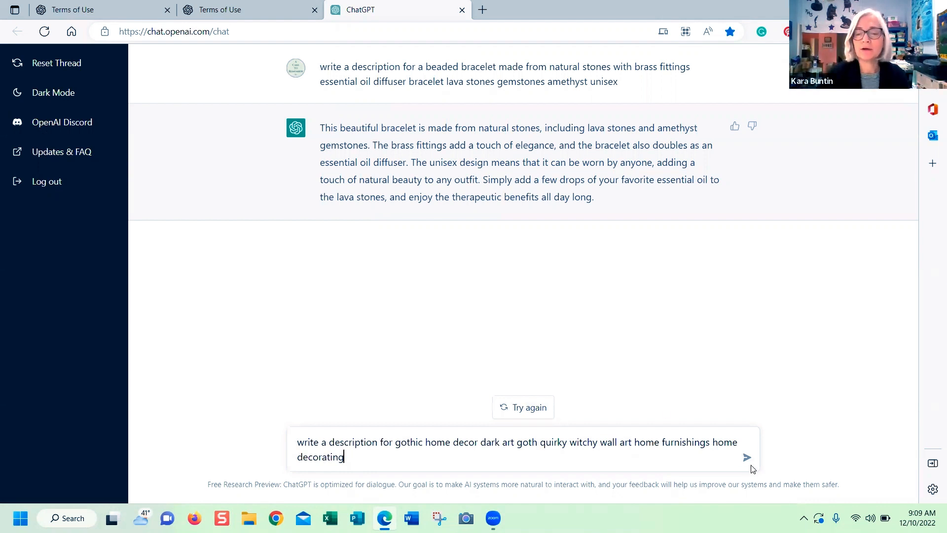
click(746, 458)
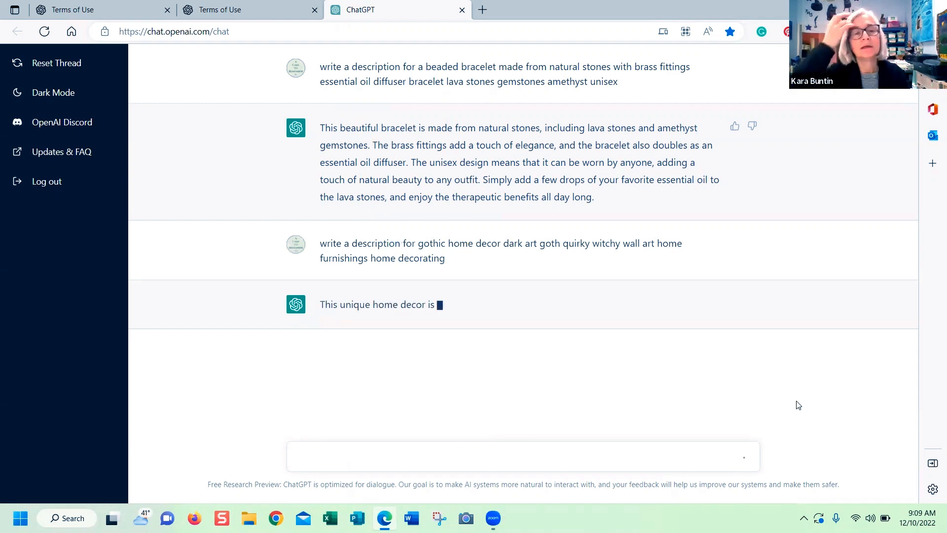